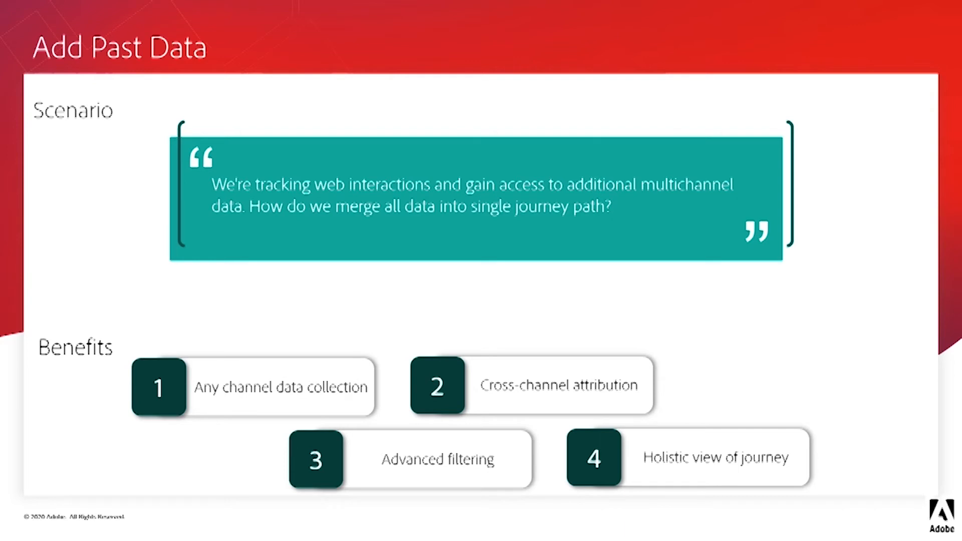
Advance from the Add Past Data slide to the Requirements slide listing the three key components
key(right)
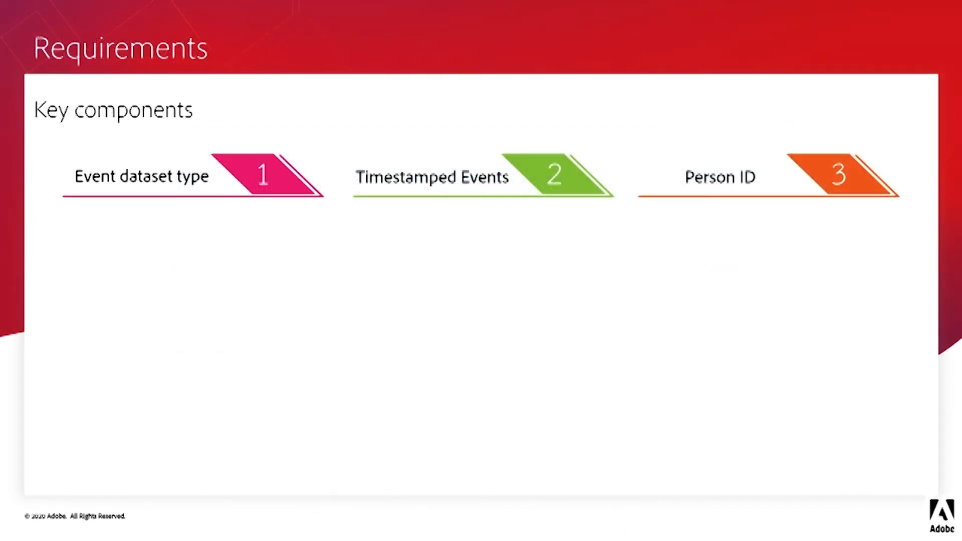